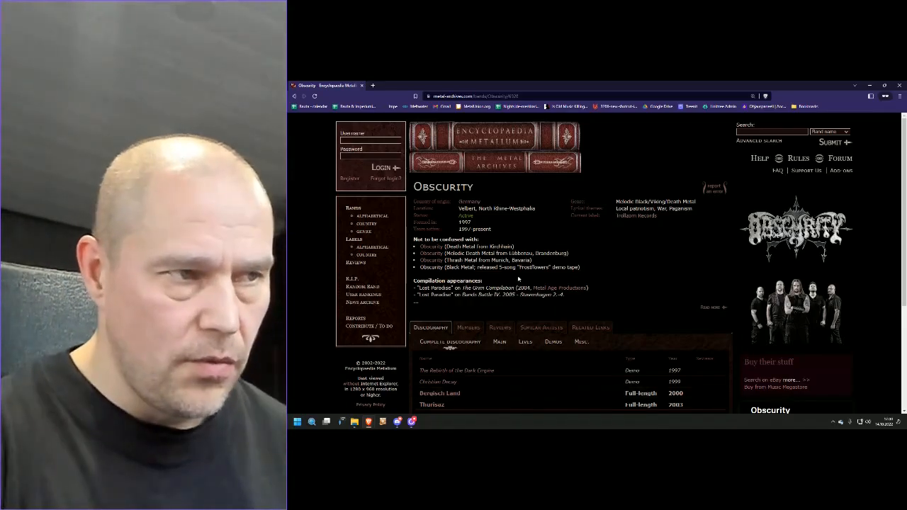
Open the 2021 full-length Skogarmaors from Obscurity's discography to view its tracklist.
scroll(down, 3)
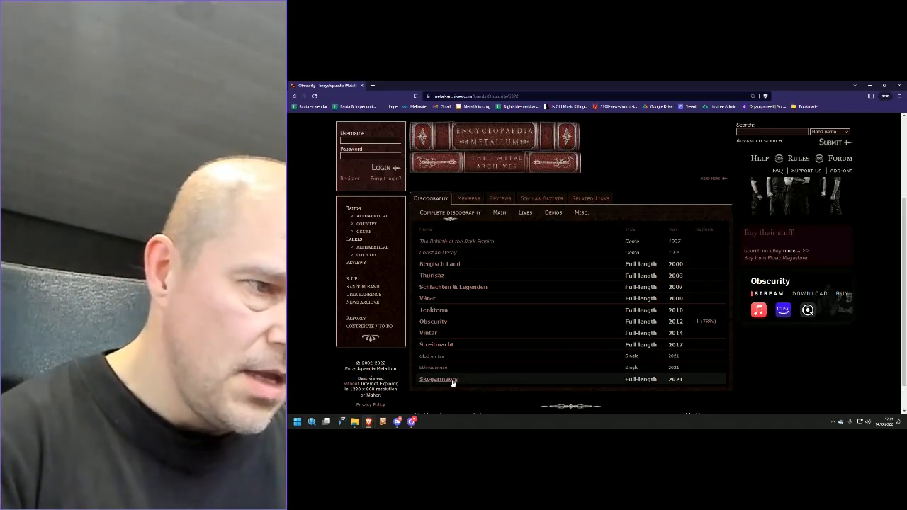
click(438, 380)
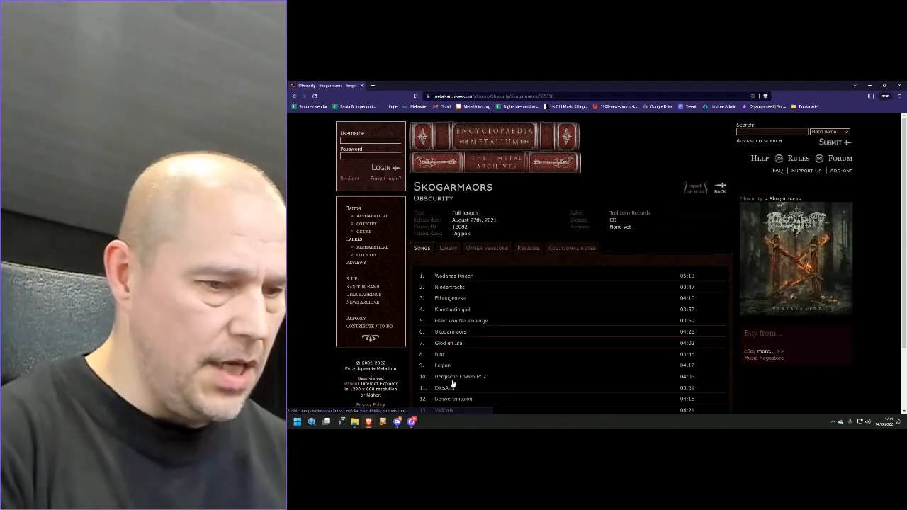